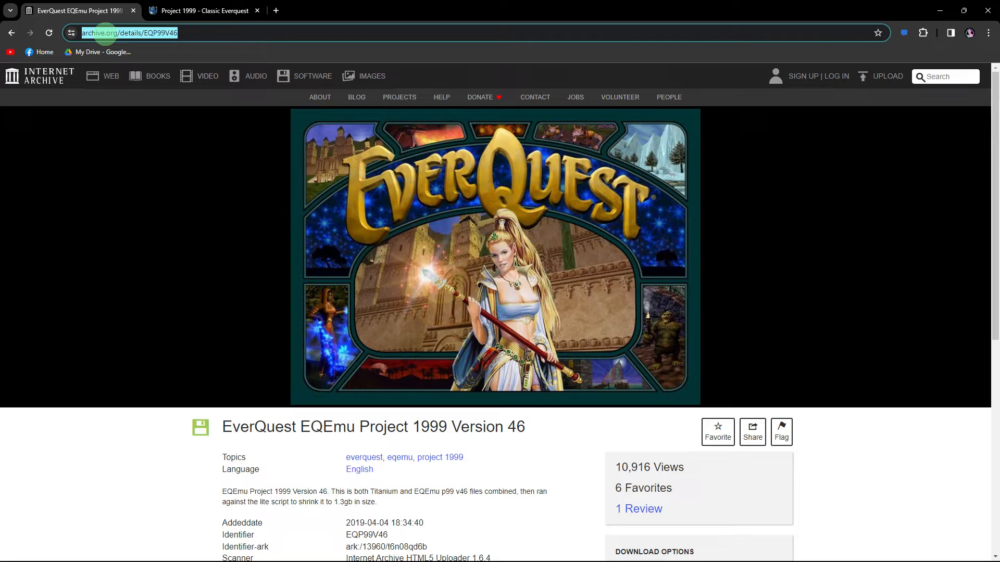
- Download the 1.3 GB ZIP of EverQuest Project 1999 Version 46 from the archive.org item page
click(204, 11)
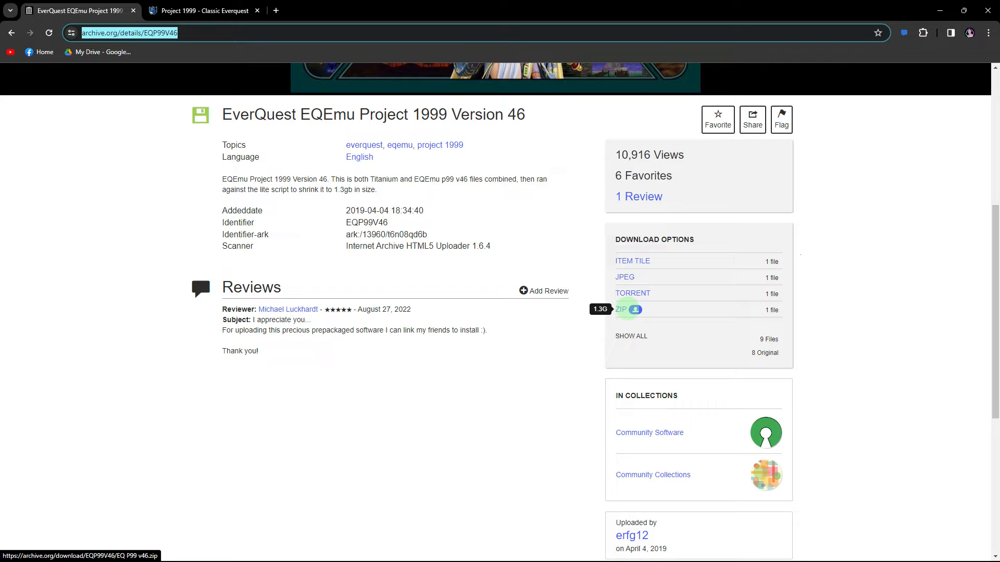
click(204, 10)
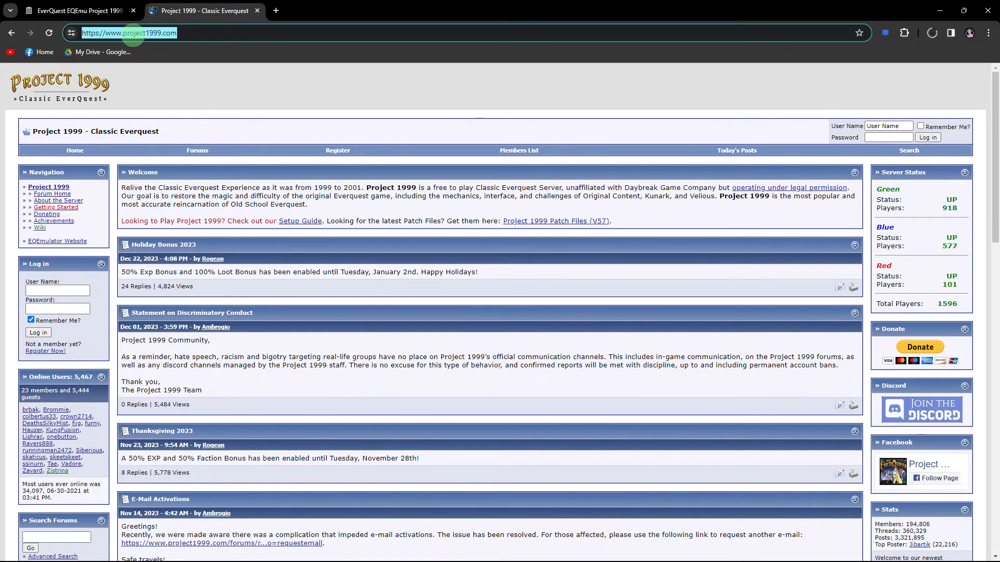
mouse_move(555, 221)
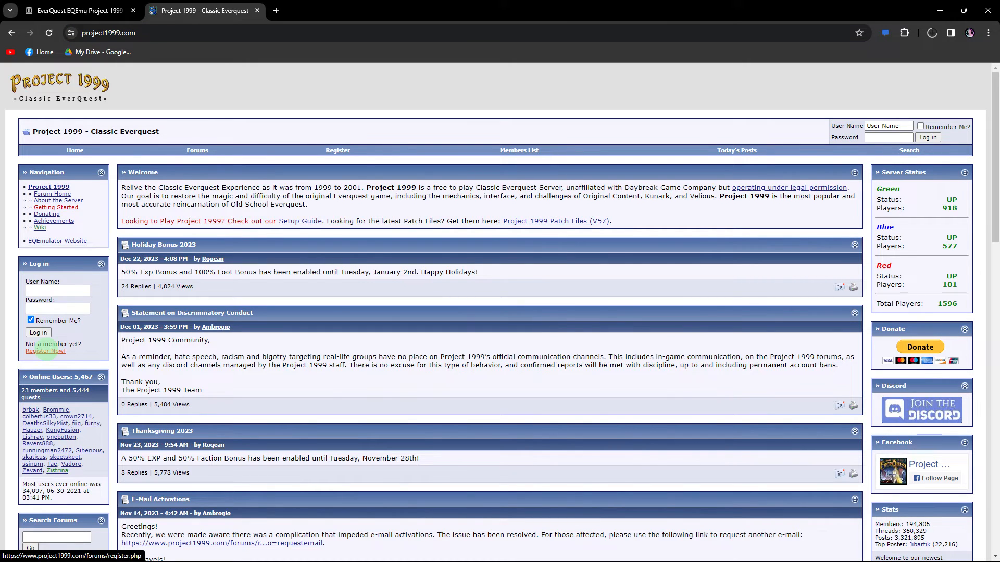
- Start forum registration via 'Register Now!' to reach the Project 1999 rules page
click(30, 320)
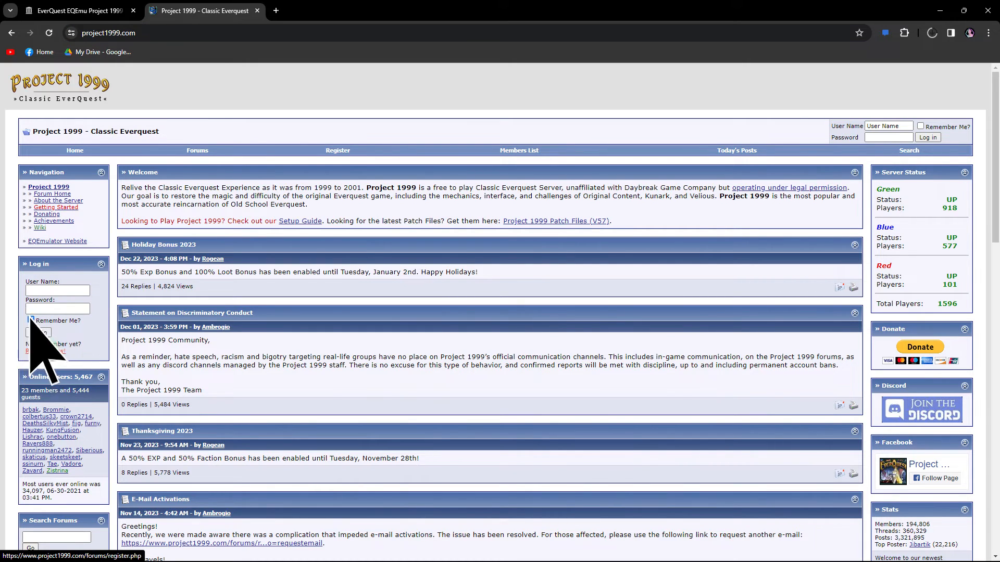
click(30, 320)
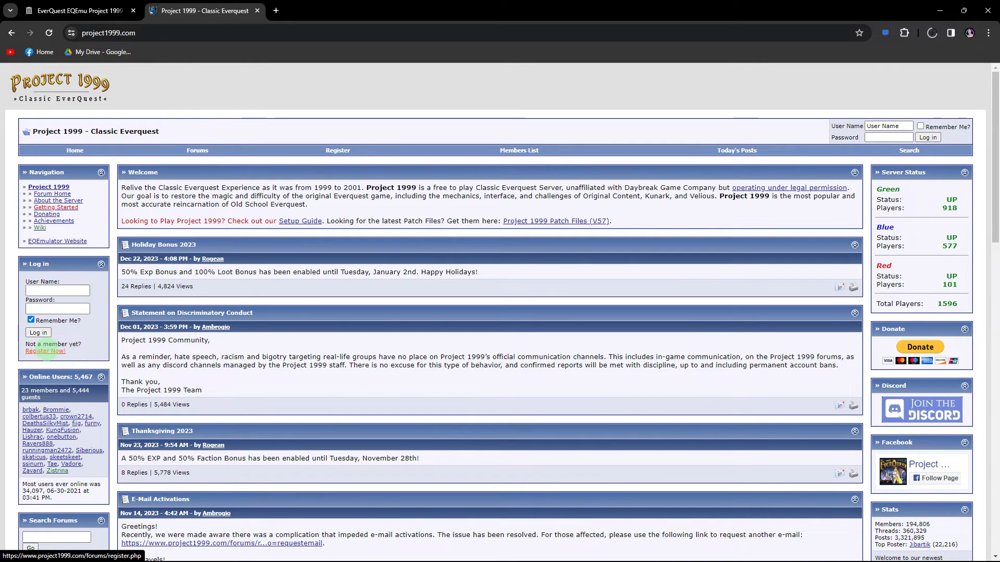
click(45, 351)
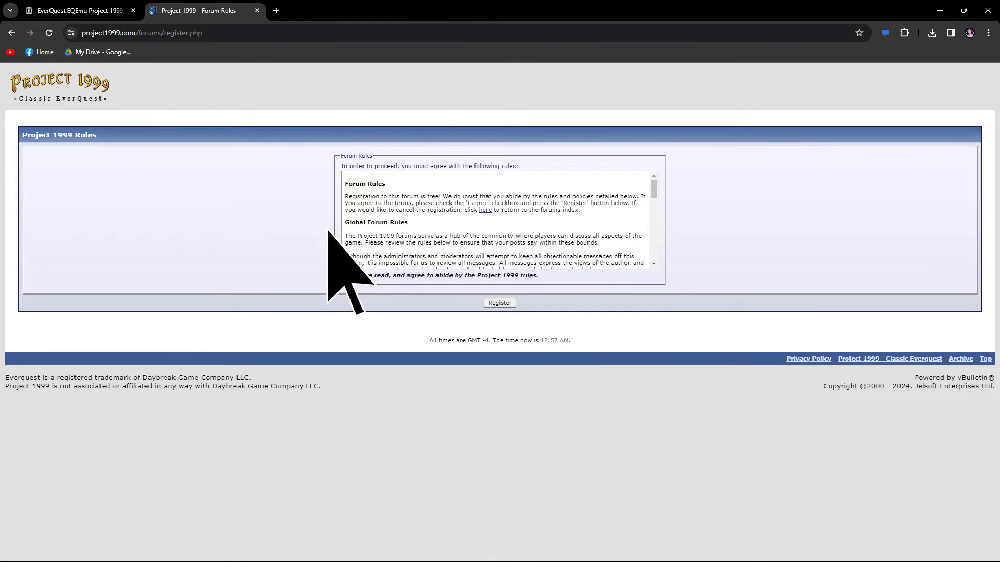
- Agree to the rules, fill username, password, email and answer 60, and complete registration
click(345, 274)
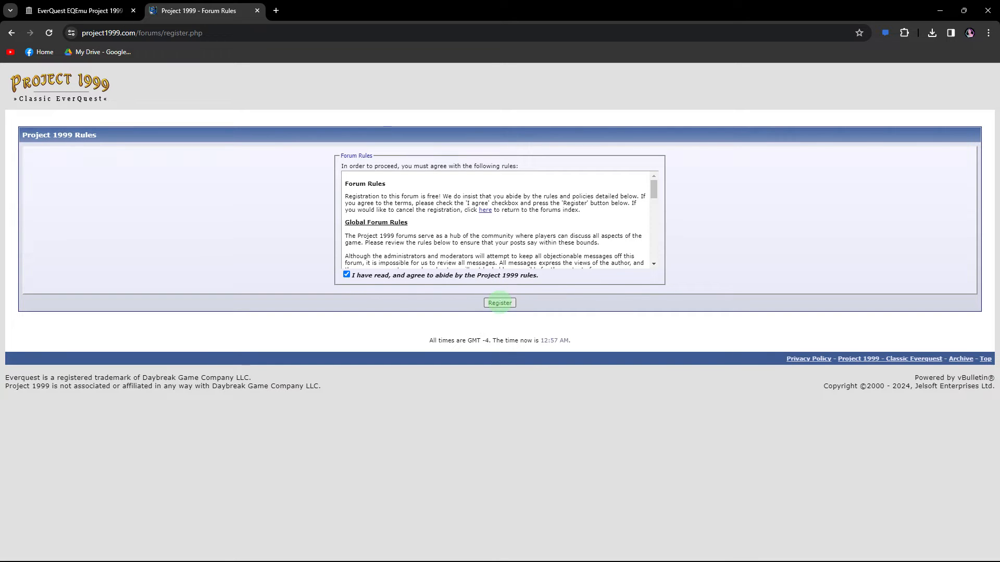
click(499, 302)
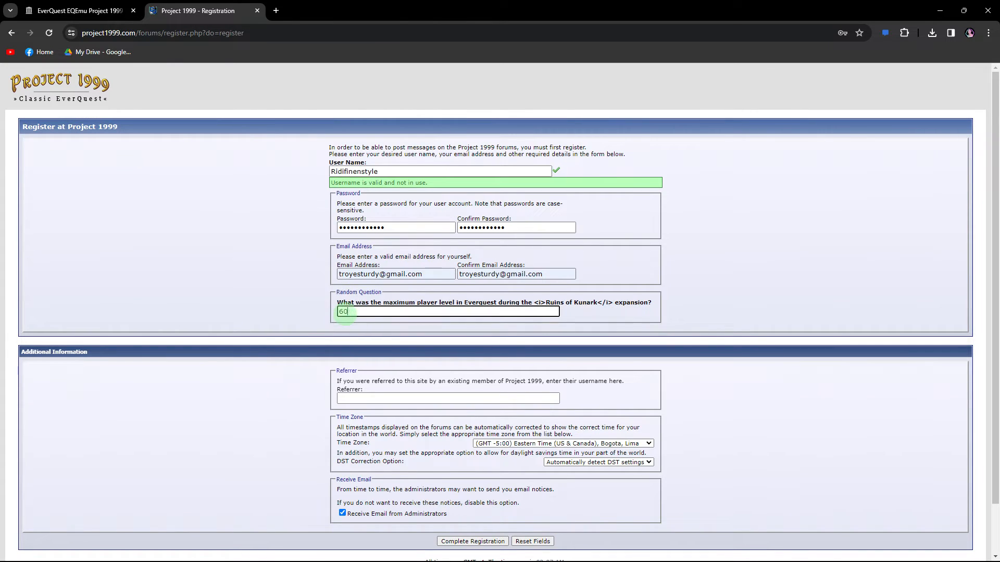
scroll(down, 3)
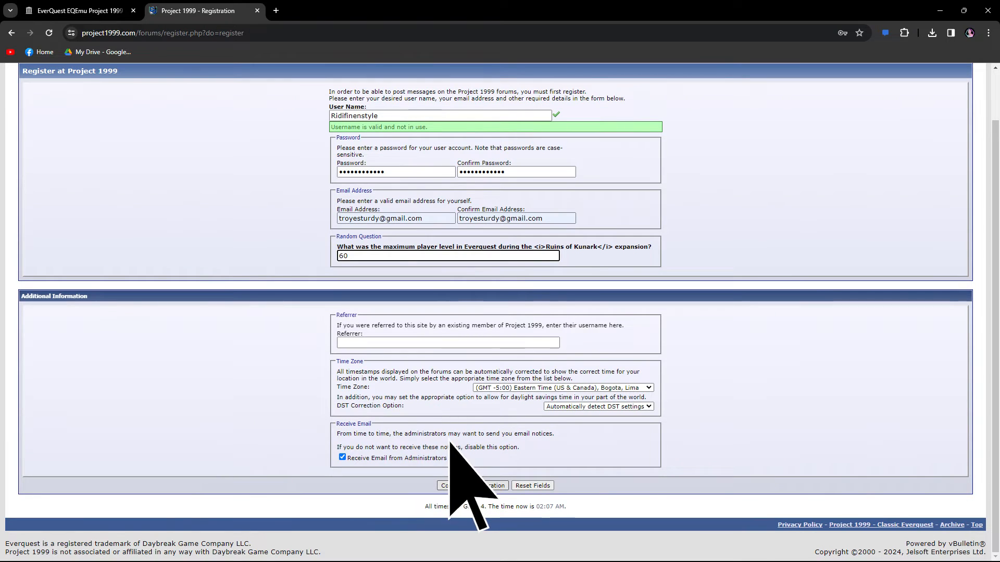
click(469, 485)
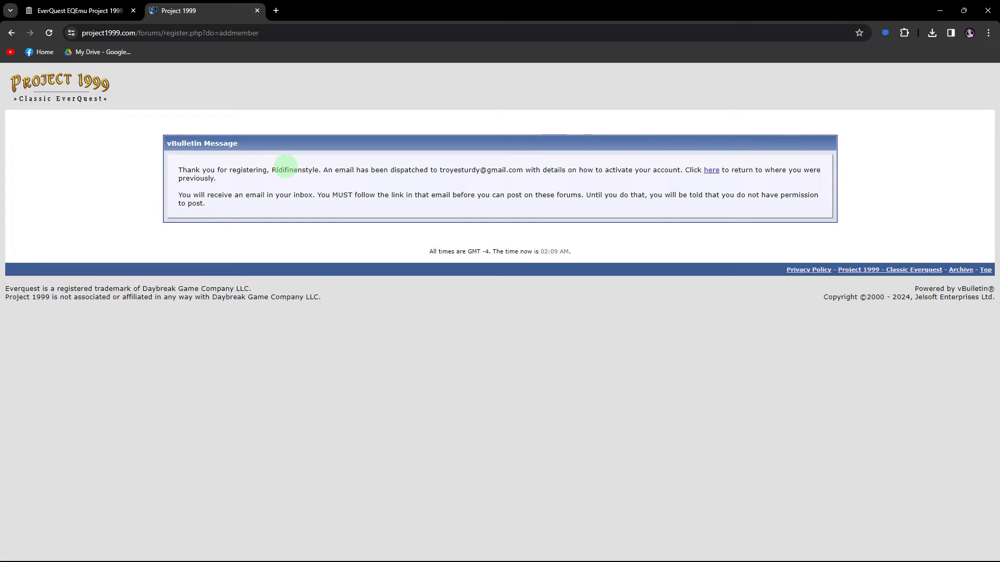
mouse_move(711, 169)
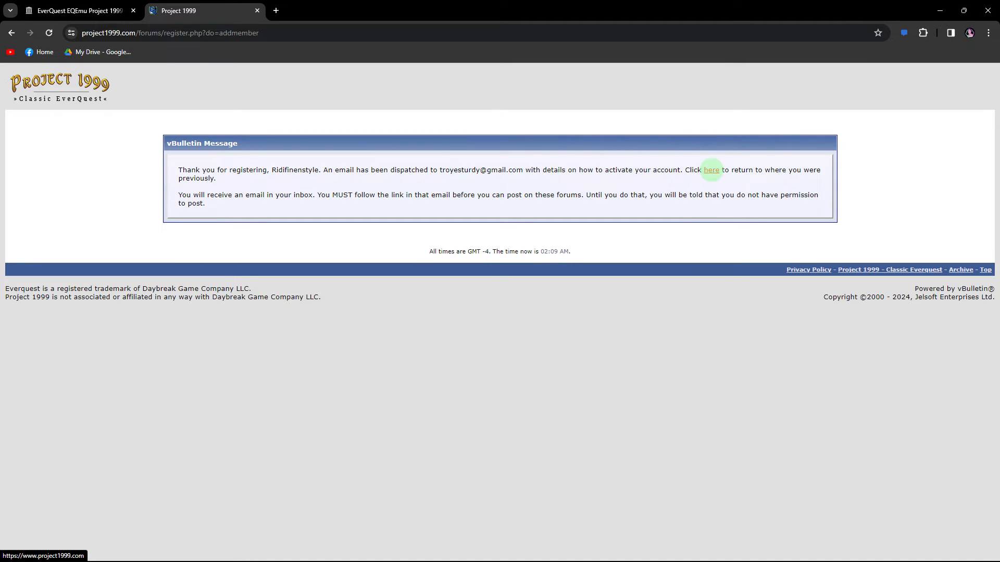
- Return home logged in, fill the Create Account form with name and password for a loginserver account
click(711, 169)
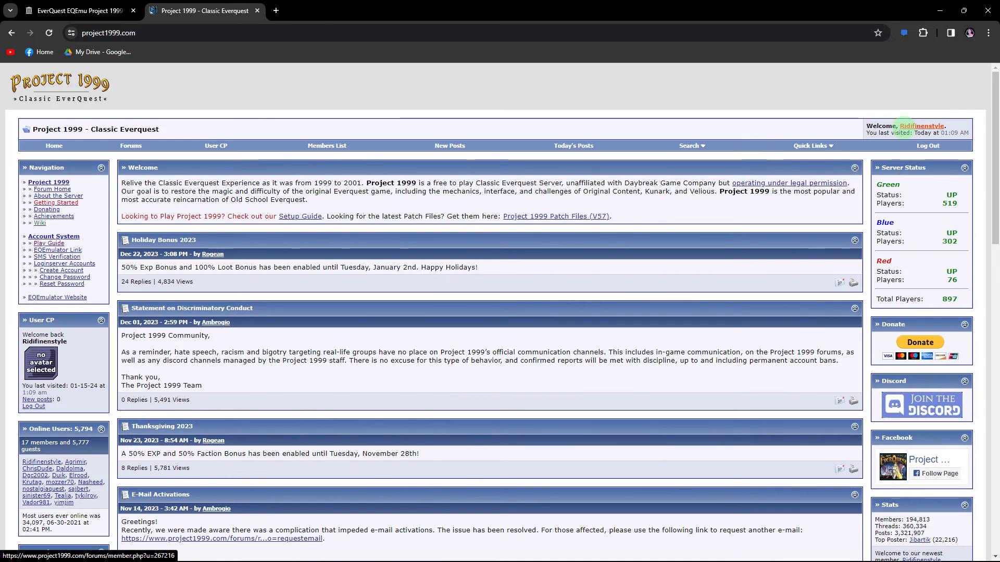
mouse_move(899, 109)
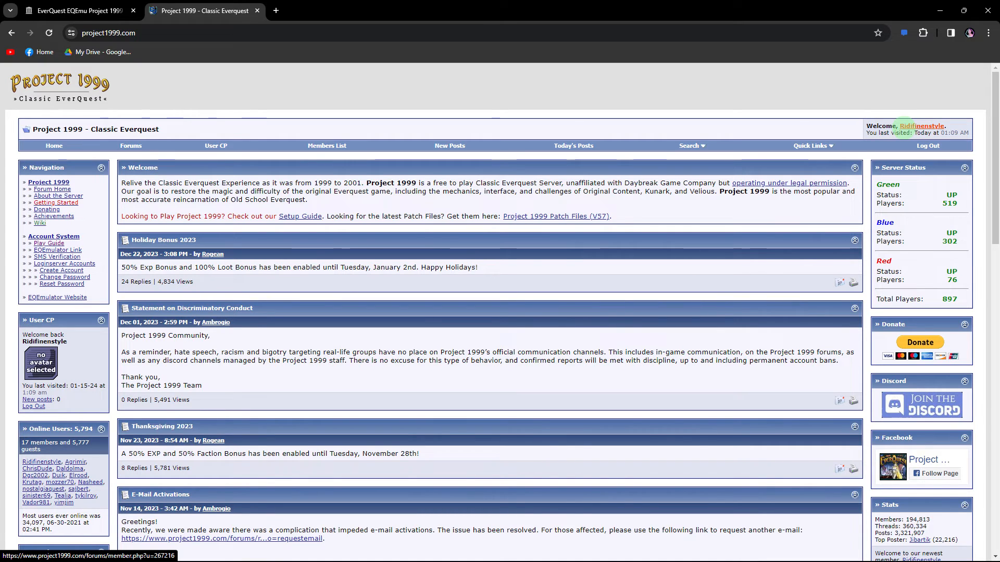
mouse_move(60, 271)
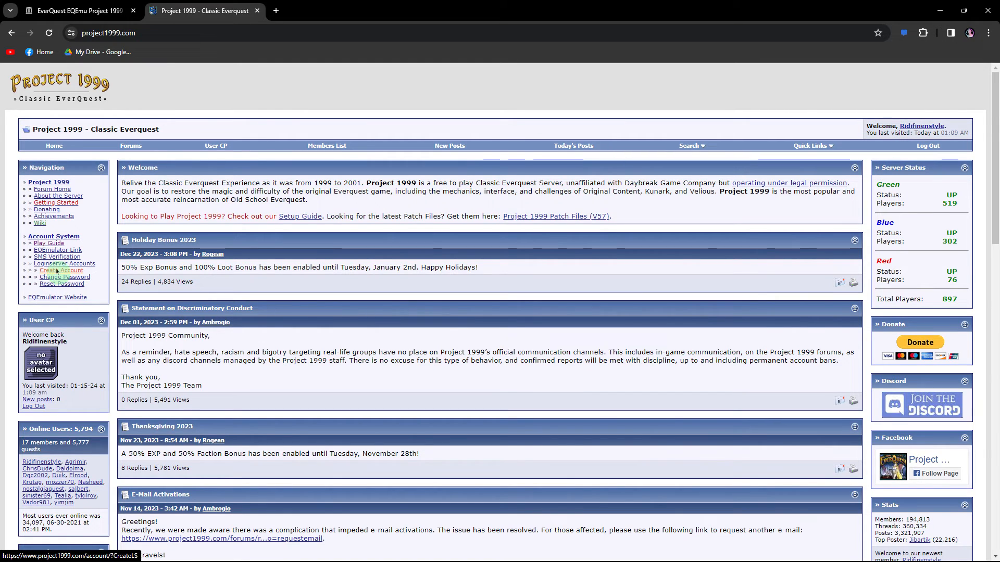
click(61, 271)
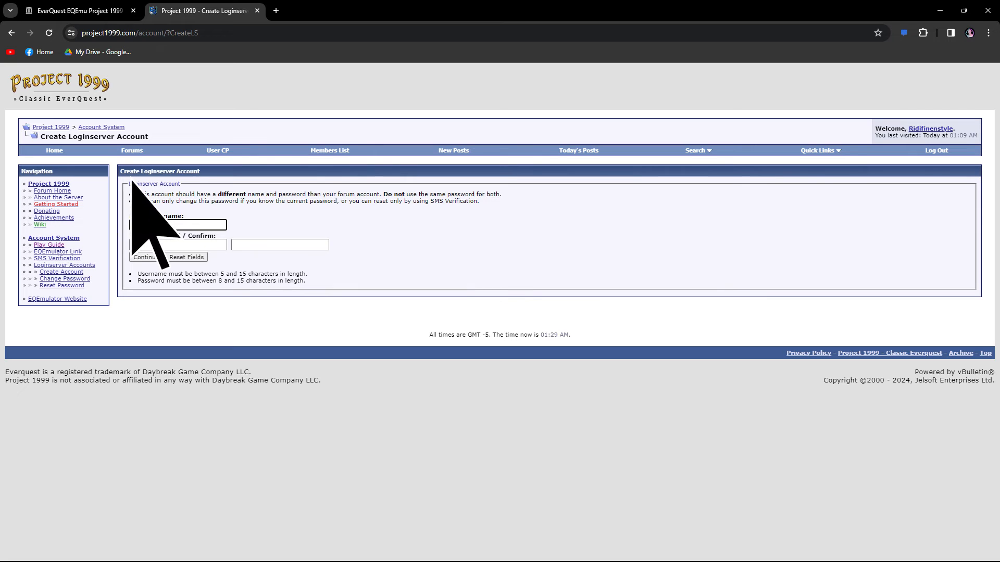
click(143, 258)
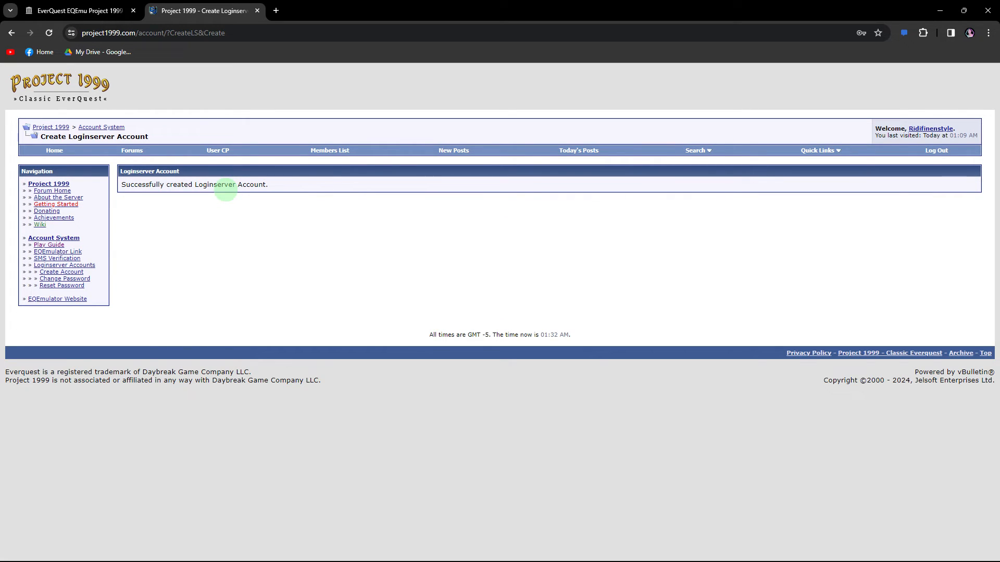
click(988, 32)
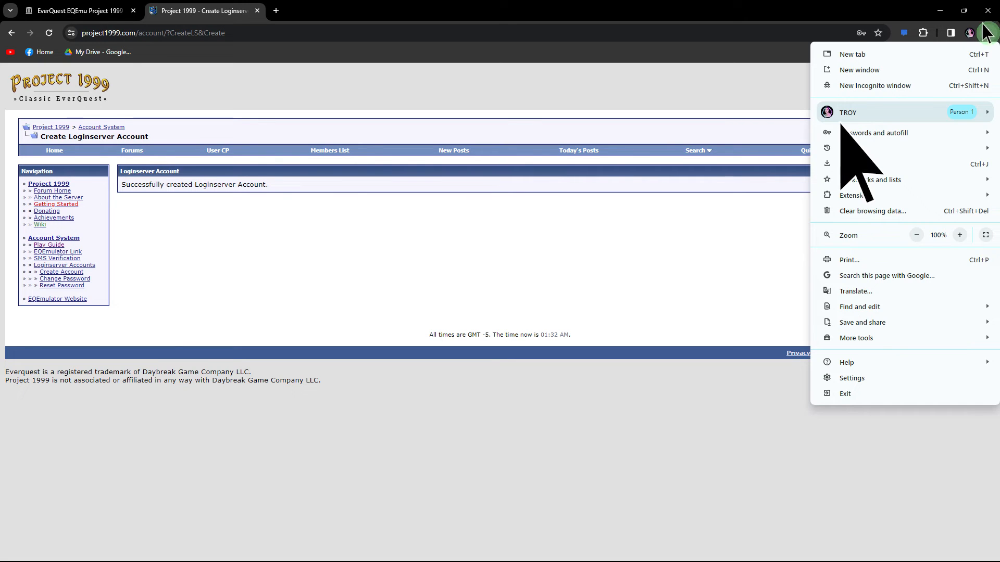
- Show the downloaded P99Files57.zip in its folder from Chrome's Downloads list
click(854, 164)
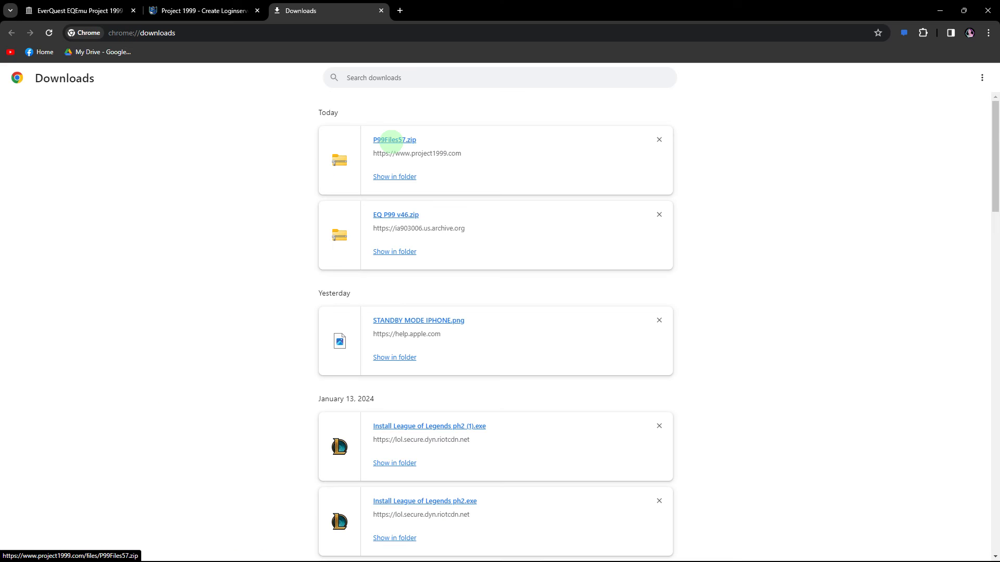
mouse_move(382, 146)
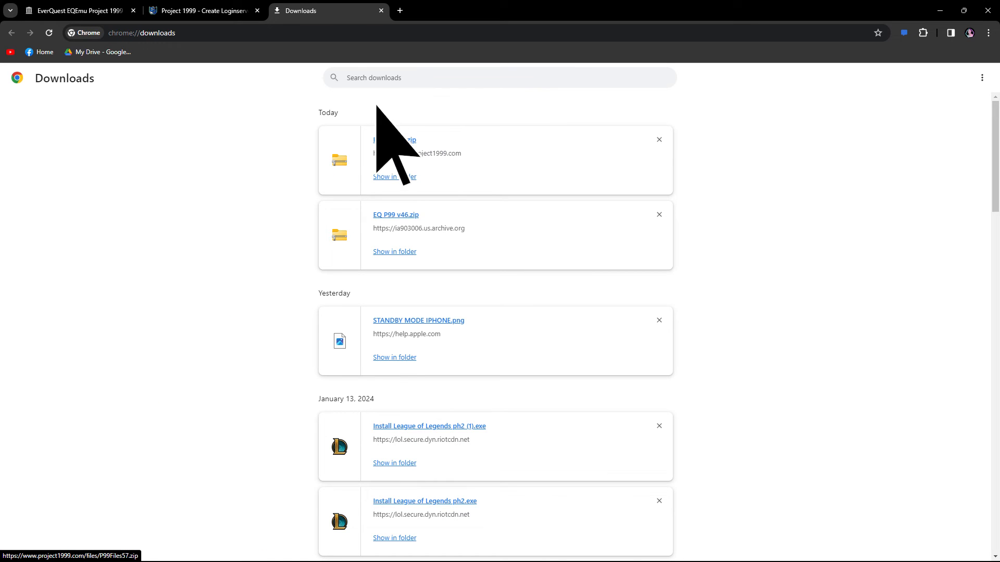
click(394, 177)
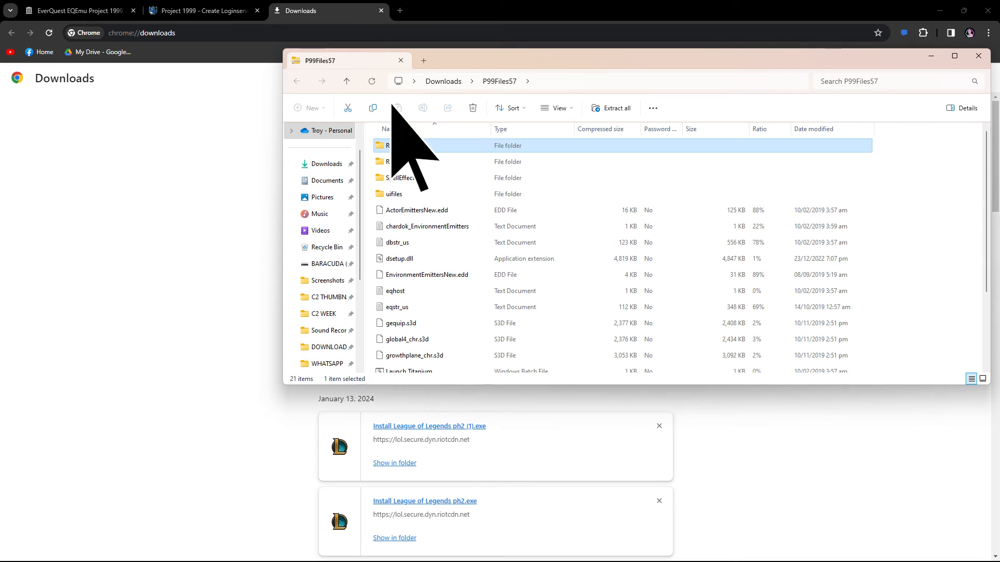
- Select all 21 items in the P99Files57 archive and copy them
key(ctrl+a)
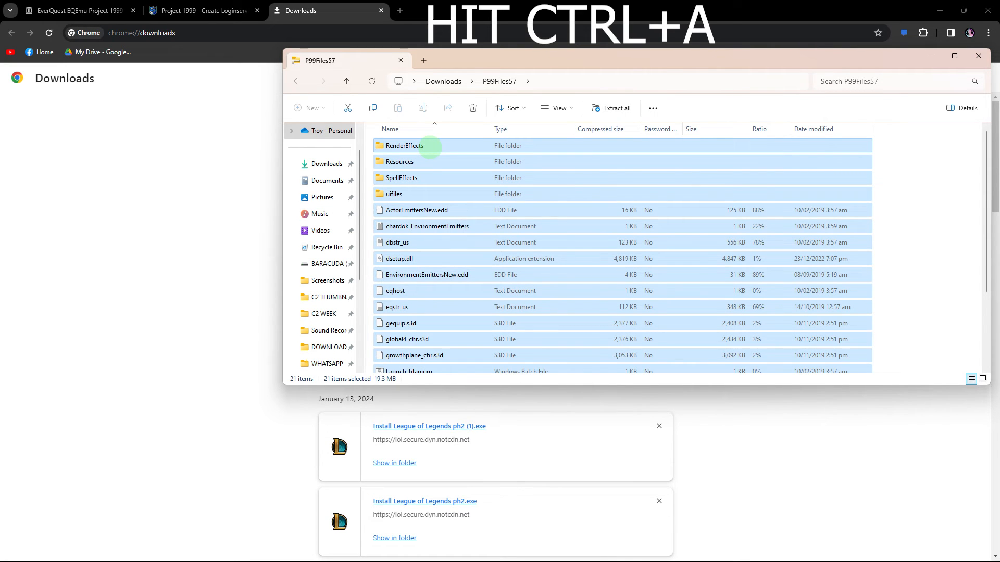
right_click(404, 146)
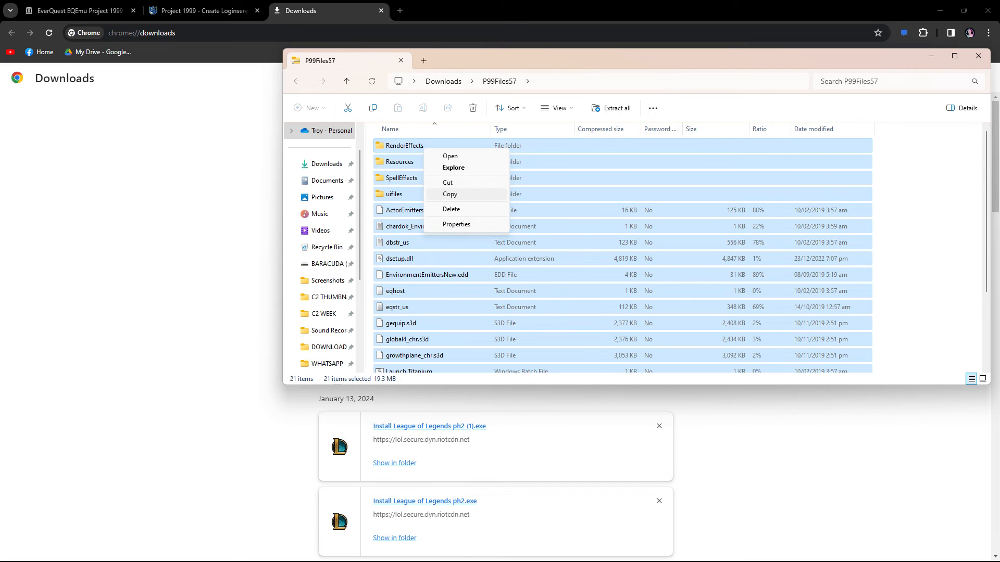
click(450, 195)
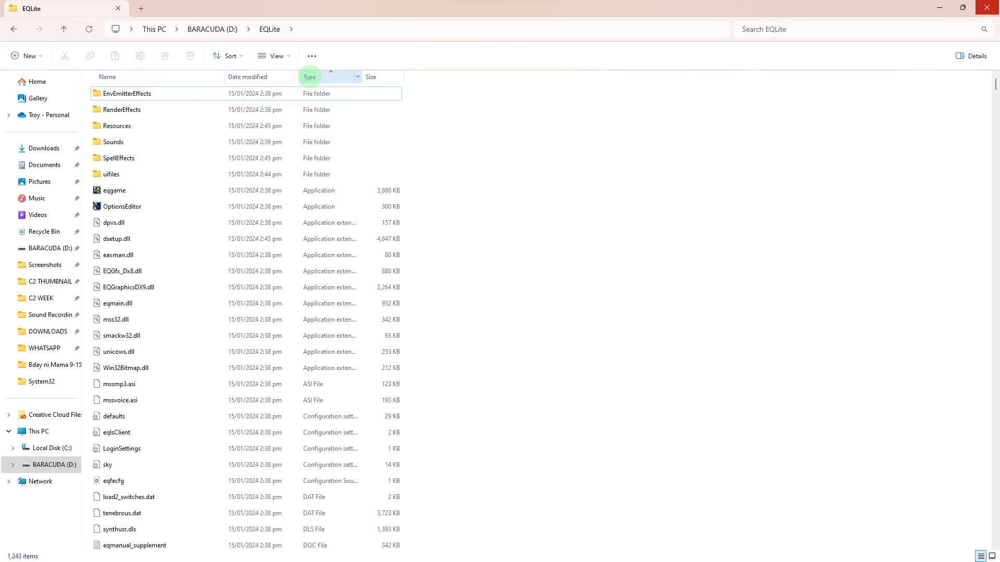
mouse_move(775, 35)
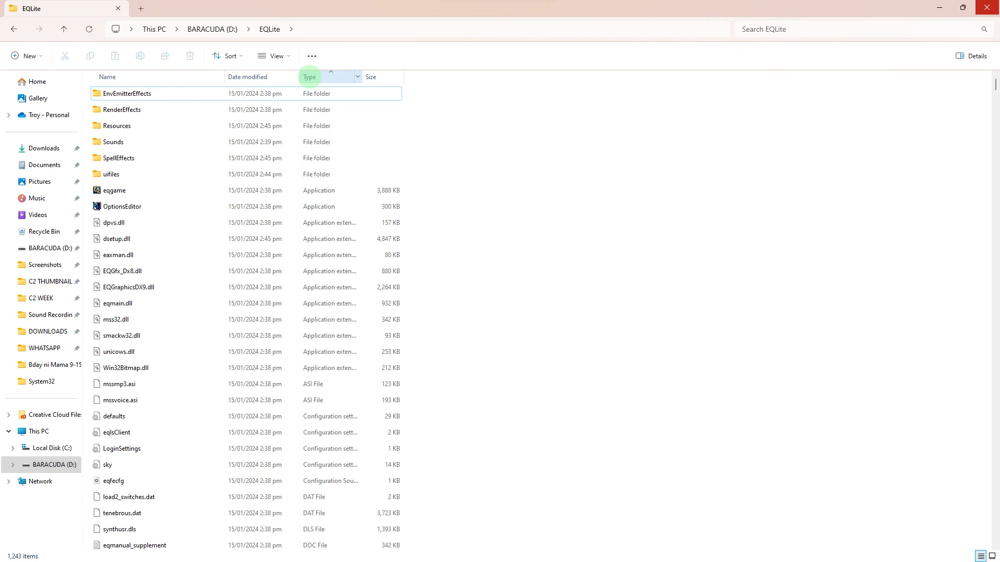
- Search the EQLite folder for 'Launch Titanium' and select the batch file result
text(Launch Titanium)
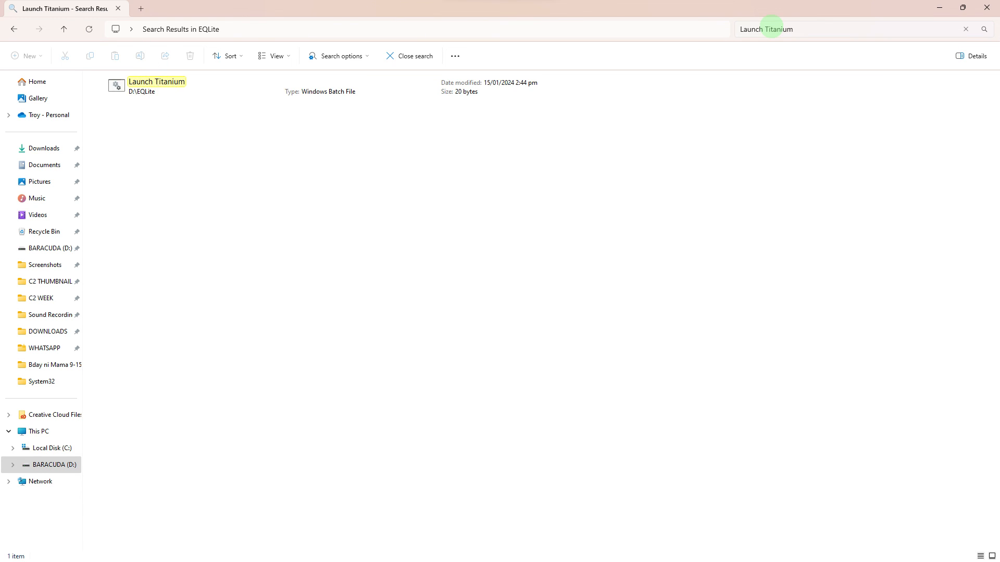
click(156, 87)
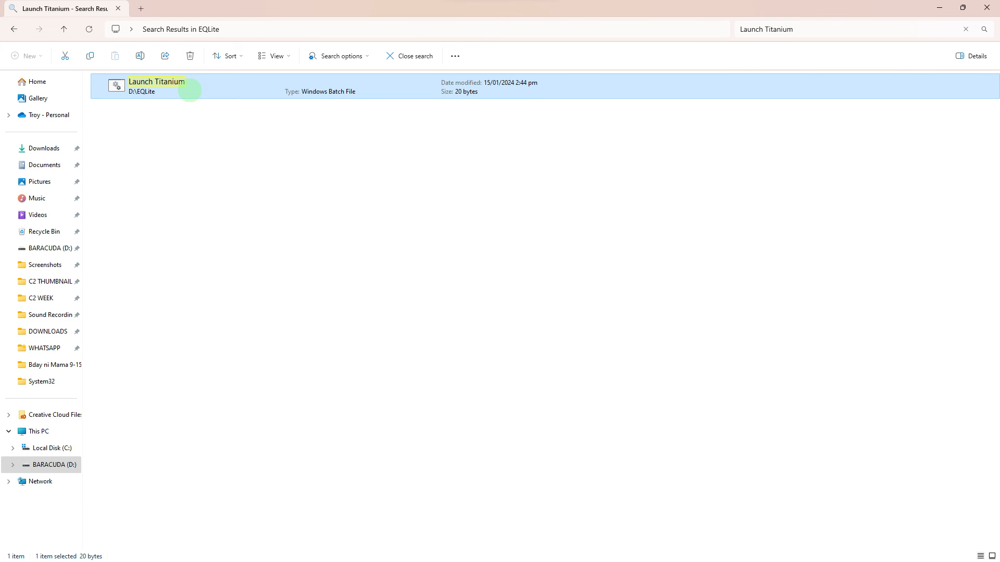